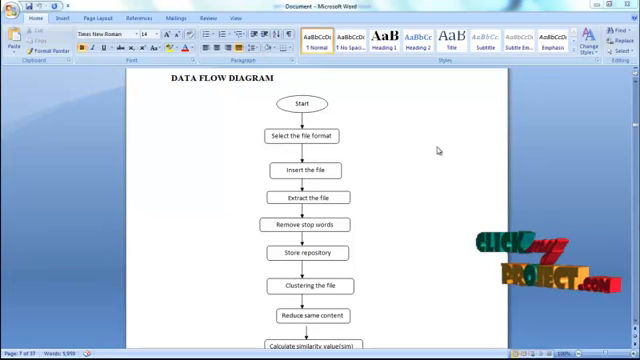
mouse_move(330, 127)
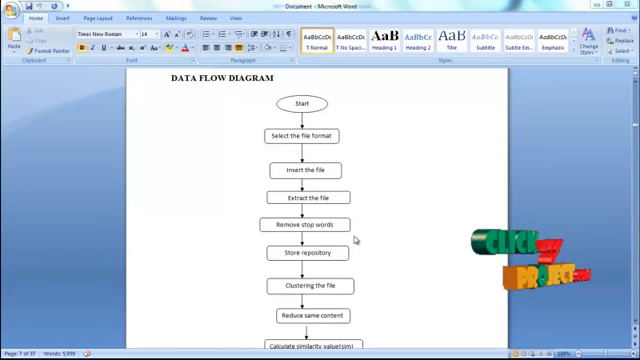
Scroll past the Word report and bring up the File Conversion and Preprocessing window.
scroll(down, 3)
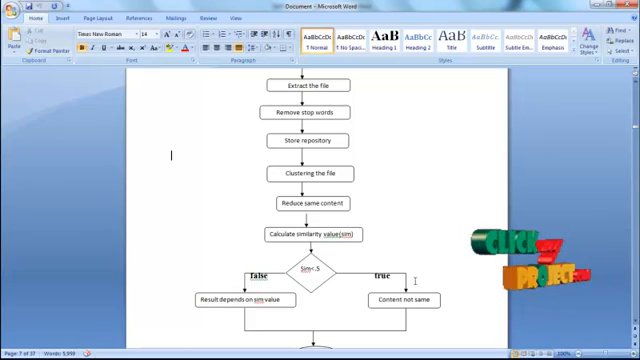
scroll(down, 3)
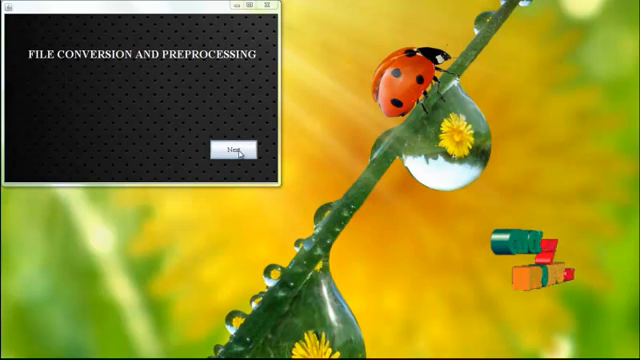
Extract the text of Swarm.pdf and advance to the Stopword Removal window.
click(237, 149)
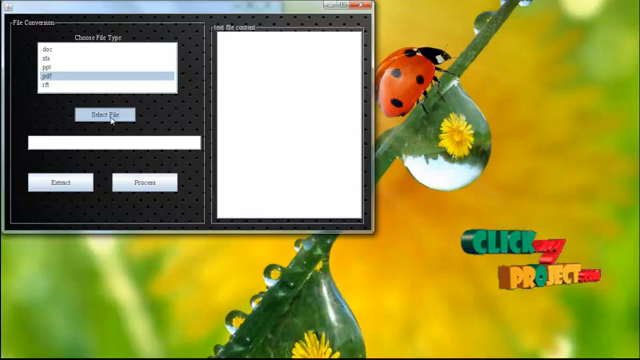
click(102, 114)
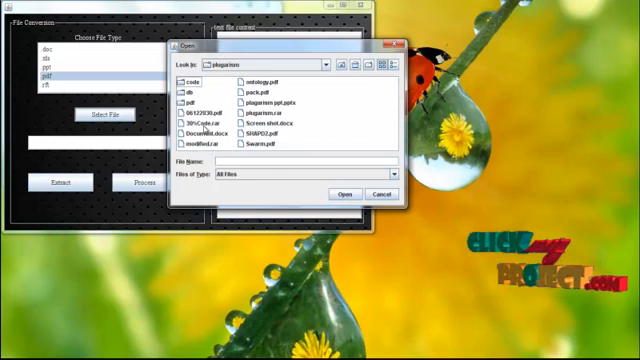
click(269, 148)
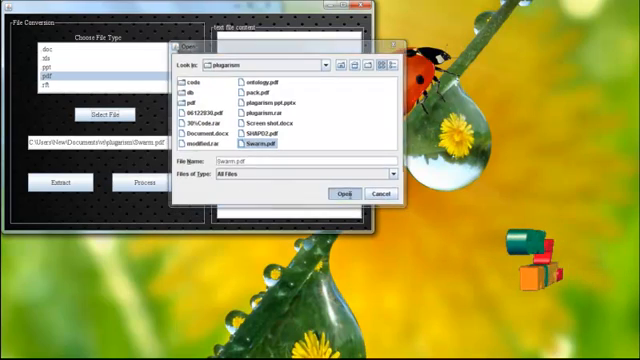
click(345, 193)
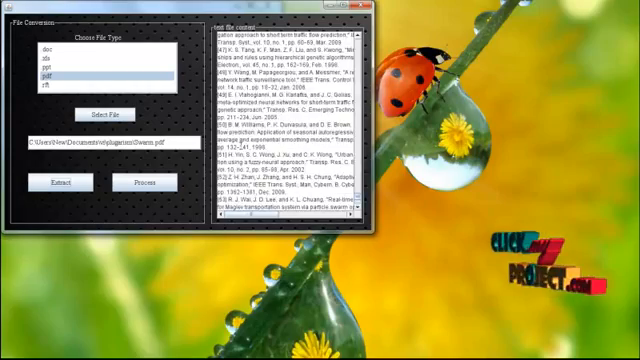
scroll(down, 3)
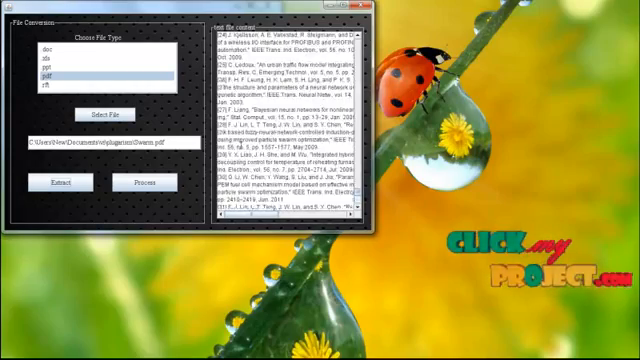
scroll(down, 3)
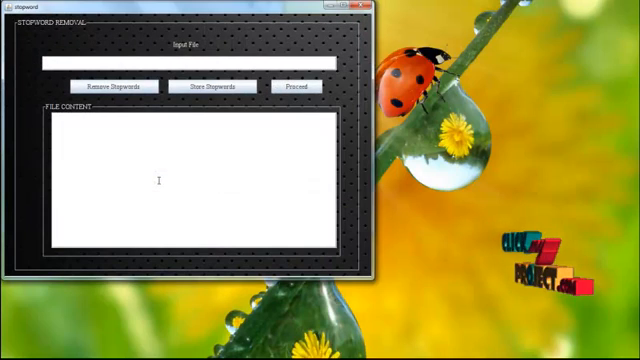
Proceed from Stopword Removal to the blank folder-selection window.
click(118, 86)
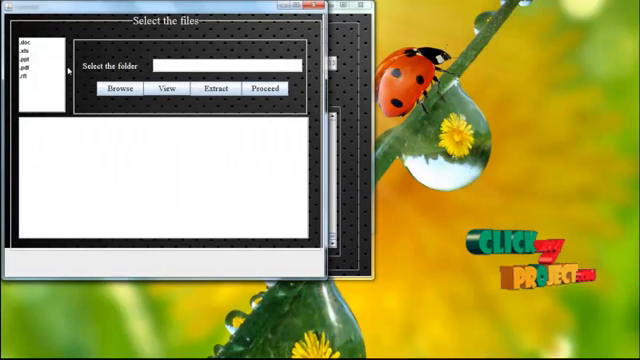
Extract text from the documents in the pdf folder and pass it to Stopword Removal.
click(30, 67)
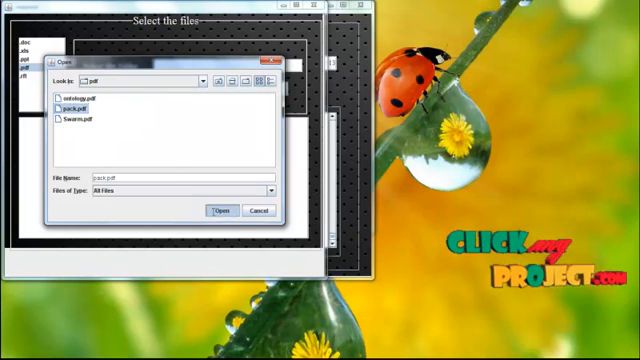
click(221, 211)
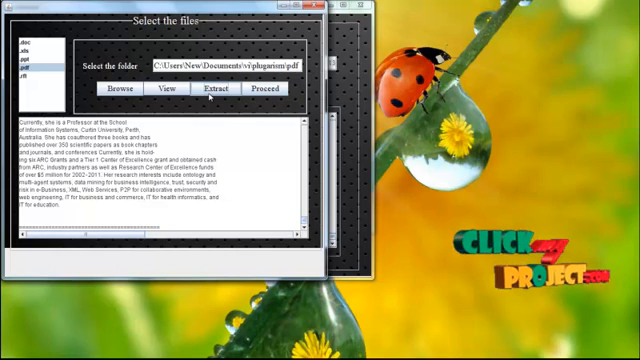
click(268, 88)
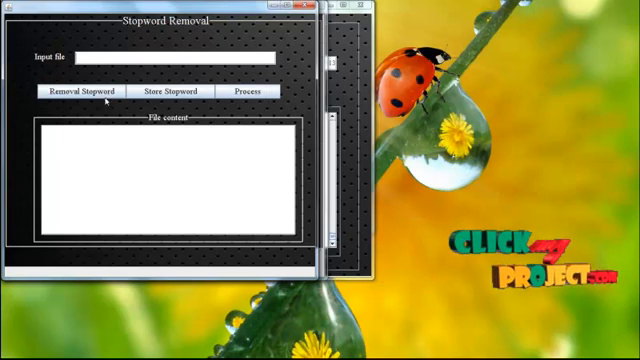
Strip stop words from the pdf folder text and store the remaining keywords.
click(75, 91)
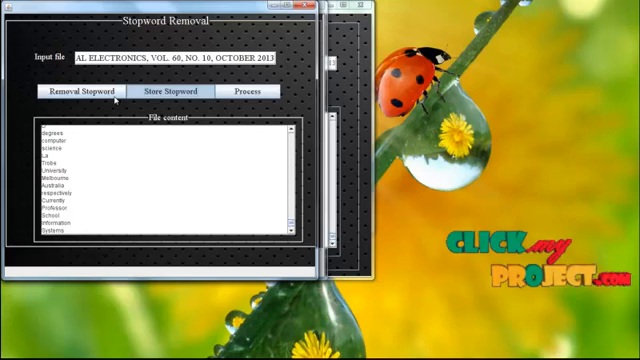
click(168, 91)
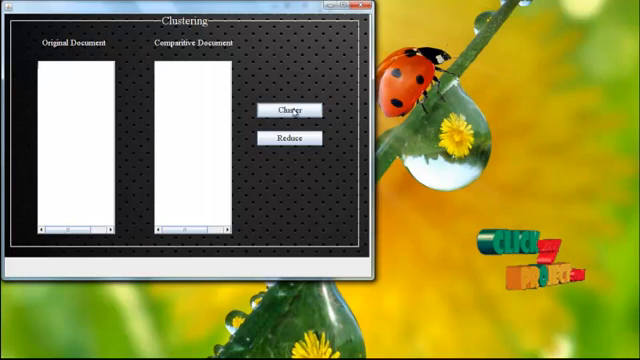
Cluster and reduce both documents' keyword lists, reaching Reduce Redundant Data.
click(289, 109)
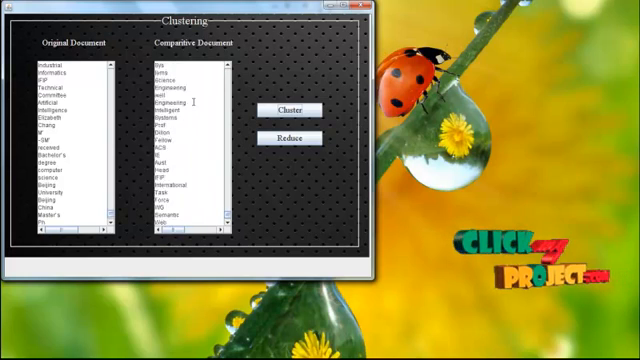
click(290, 137)
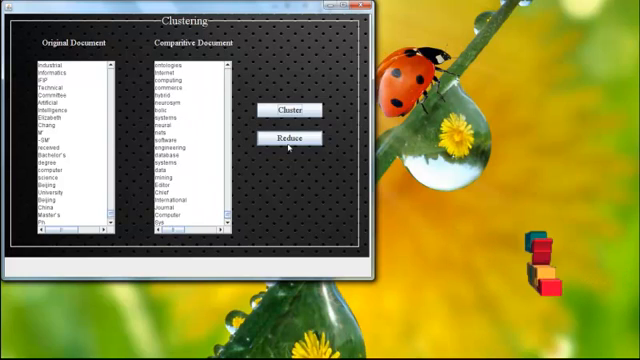
click(280, 137)
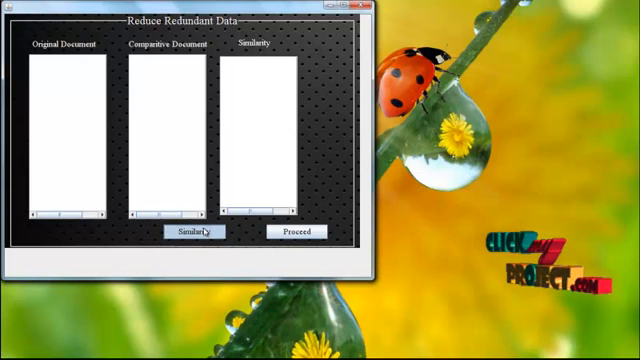
Compute similarity and show verdicts: Swarm.pdf 100% same, ontology.pdf and pack.pdf not similar.
click(196, 231)
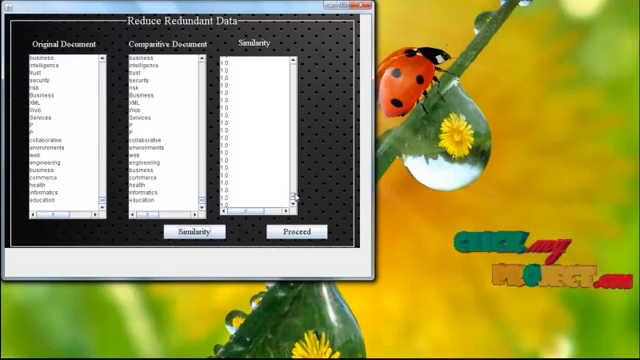
click(195, 231)
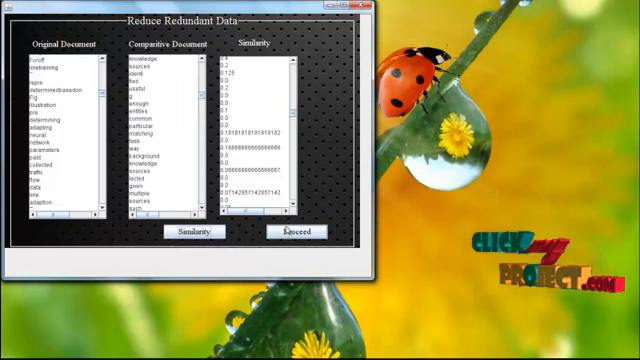
click(298, 231)
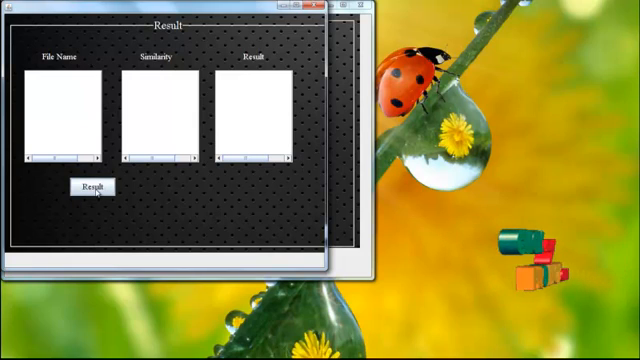
click(94, 187)
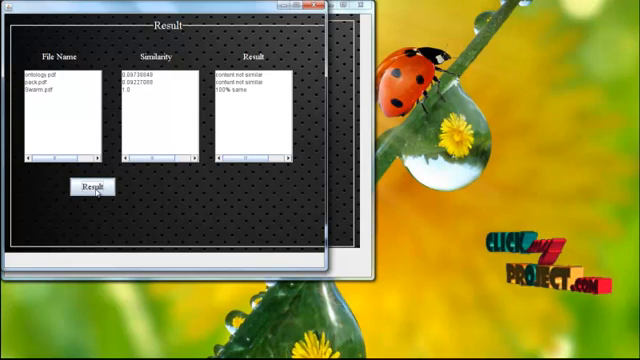